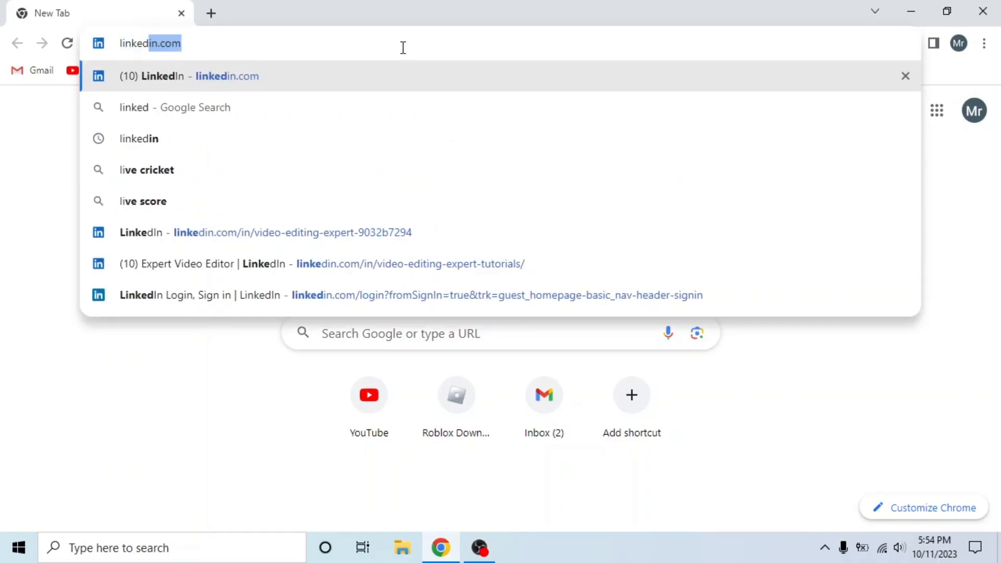
- Load linkedin.com in Chrome from the address bar suggestion
{"action": "left_click", "coordinate": [188, 76]}
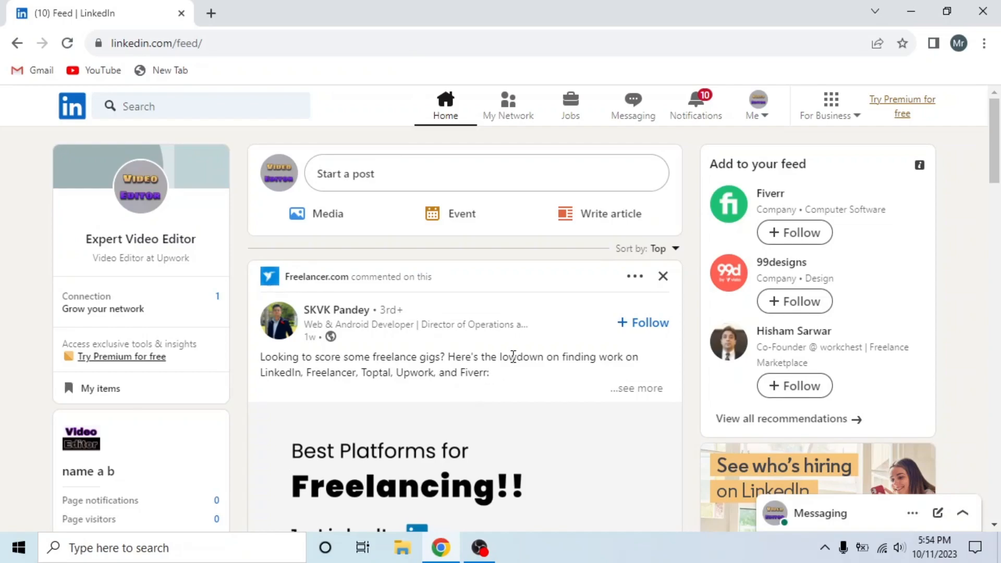
{"action": "mouse_move", "coordinate": [779, 138]}
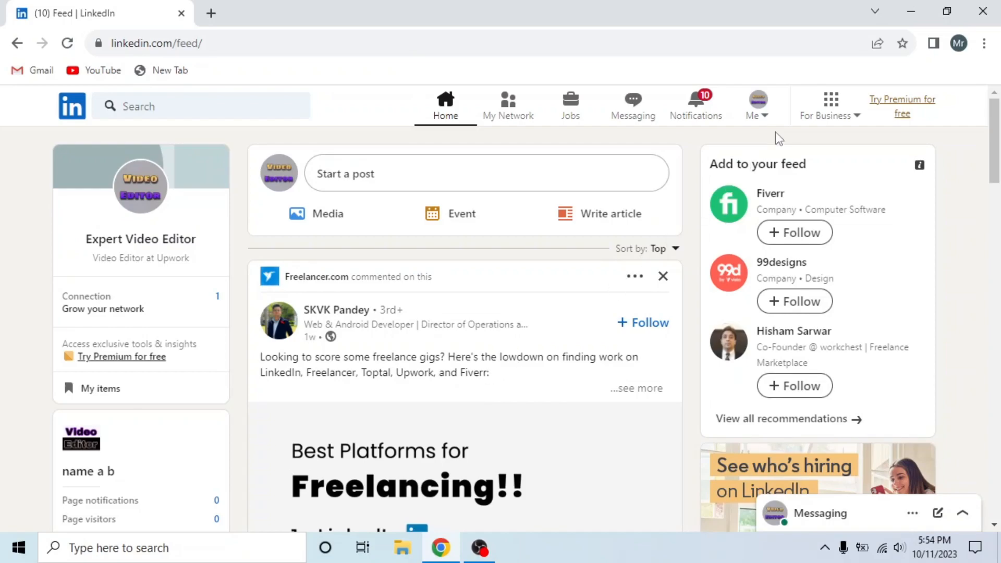
- Open Settings & Privacy from the Me menu
{"action": "left_click", "coordinate": [756, 105]}
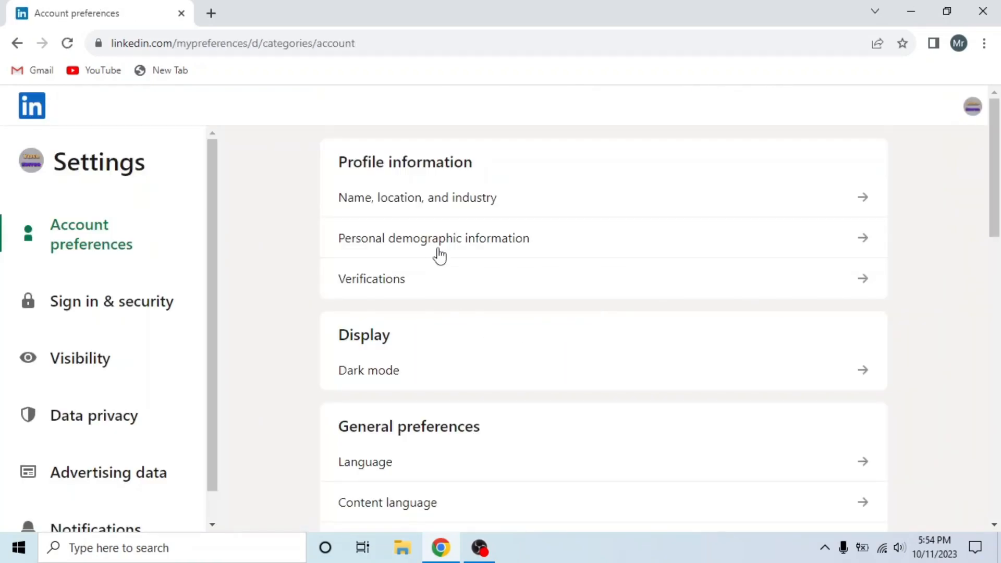
{"action": "mouse_move", "coordinate": [57, 370]}
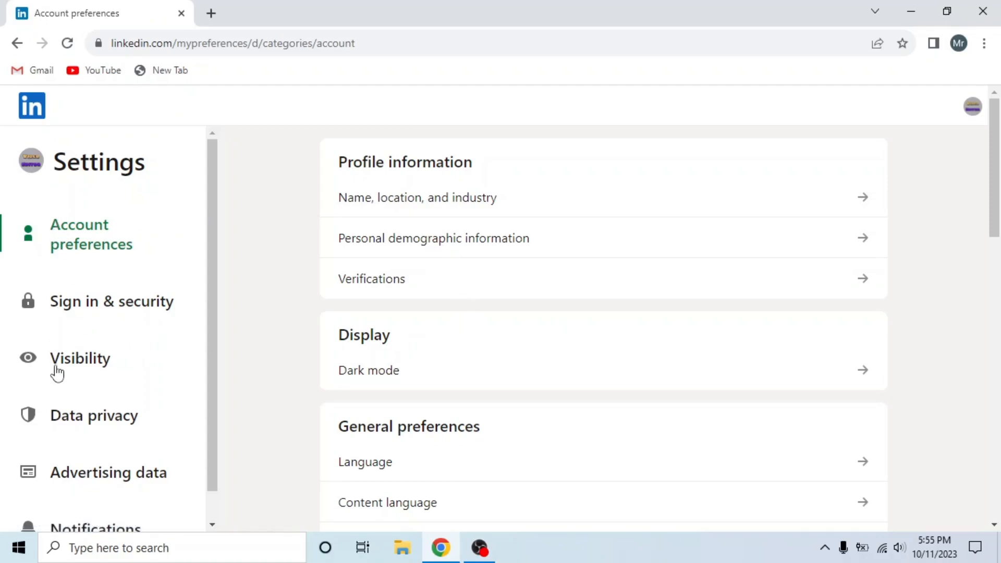
{"action": "mouse_move", "coordinate": [86, 370]}
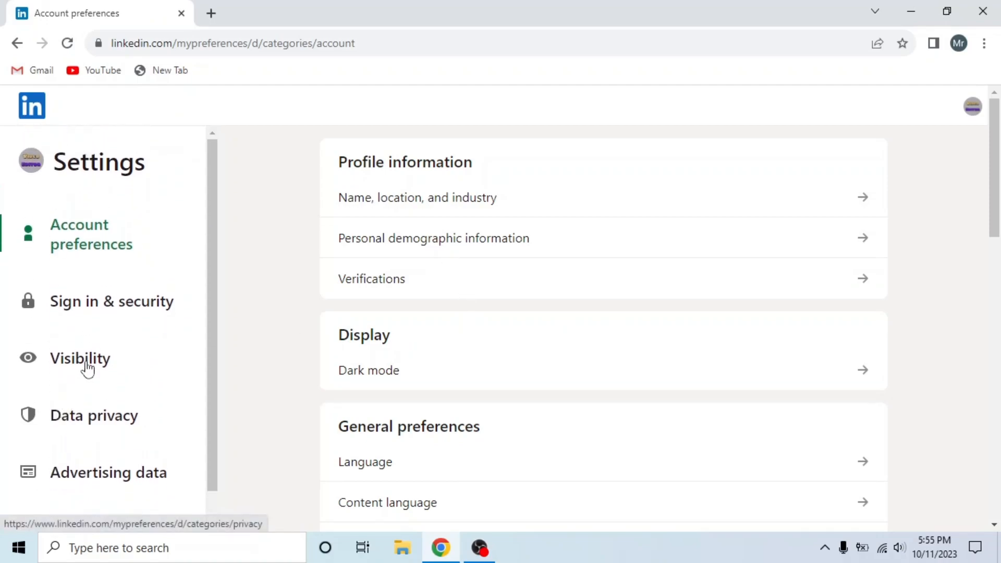
- Go to the Visibility section of the Settings sidebar
{"action": "left_click", "coordinate": [79, 358]}
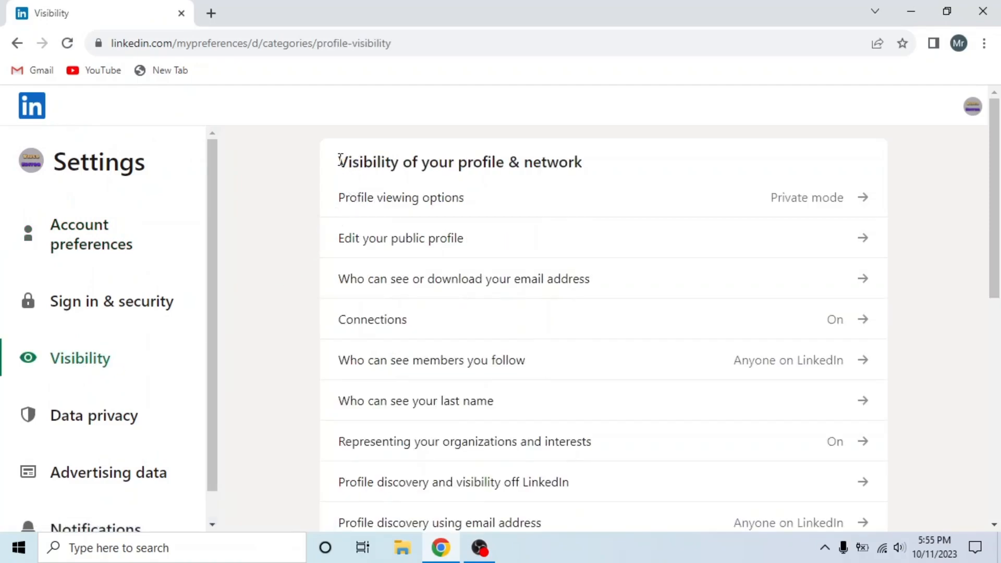
- Open the Connections setting under Visibility of your profile & network
{"action": "double_click", "coordinate": [459, 162]}
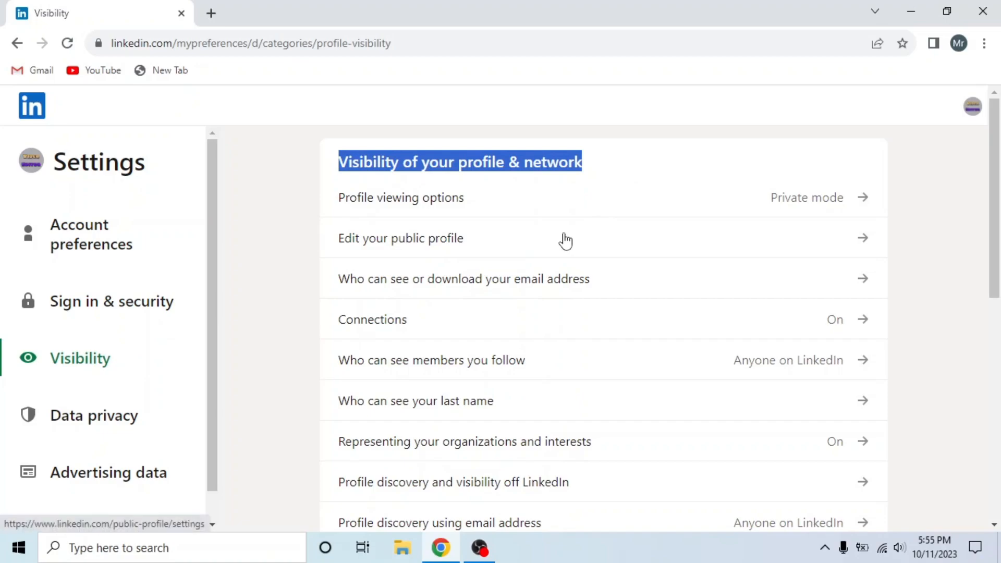
{"action": "mouse_move", "coordinate": [377, 332]}
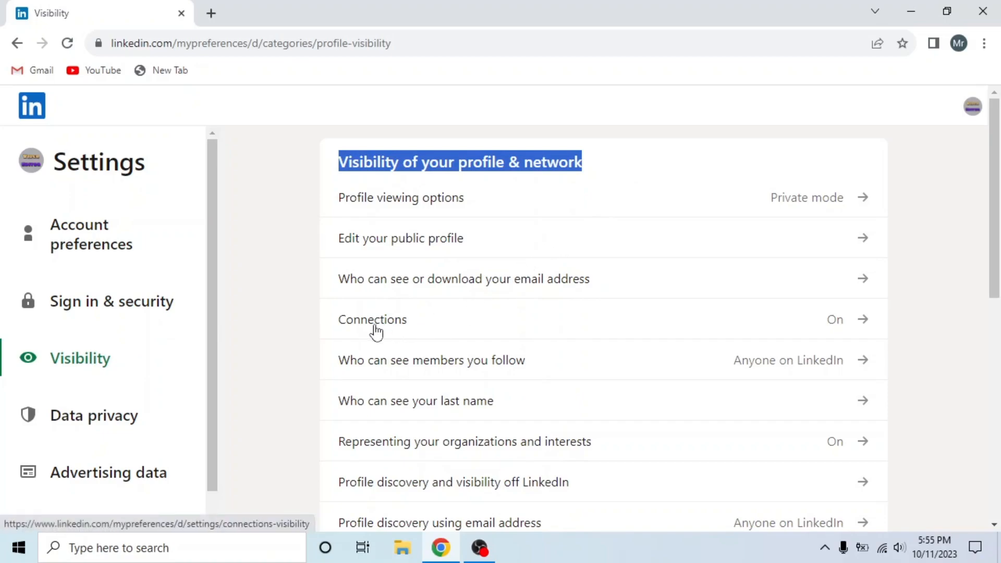
{"action": "left_click", "coordinate": [372, 319]}
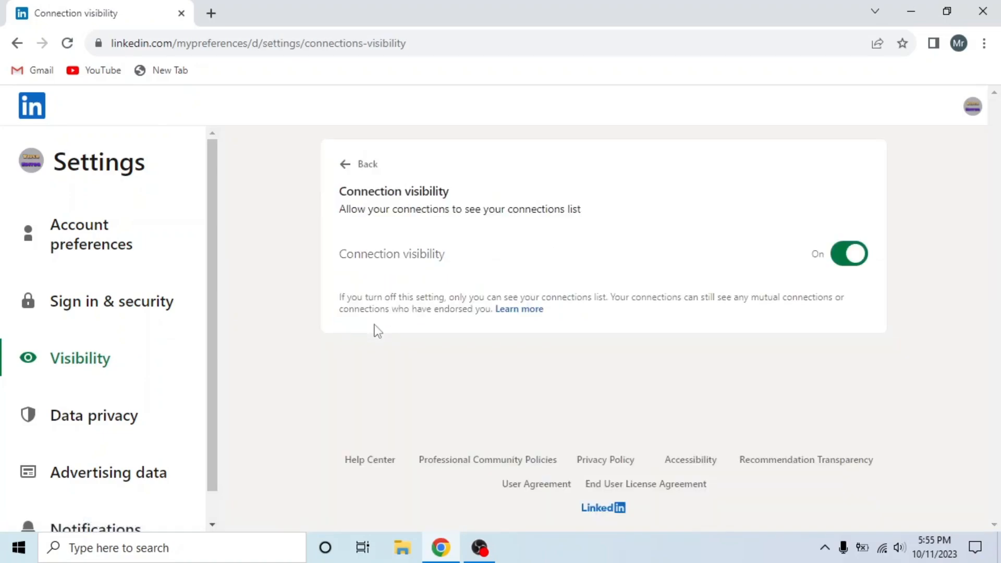
{"action": "mouse_move", "coordinate": [361, 216]}
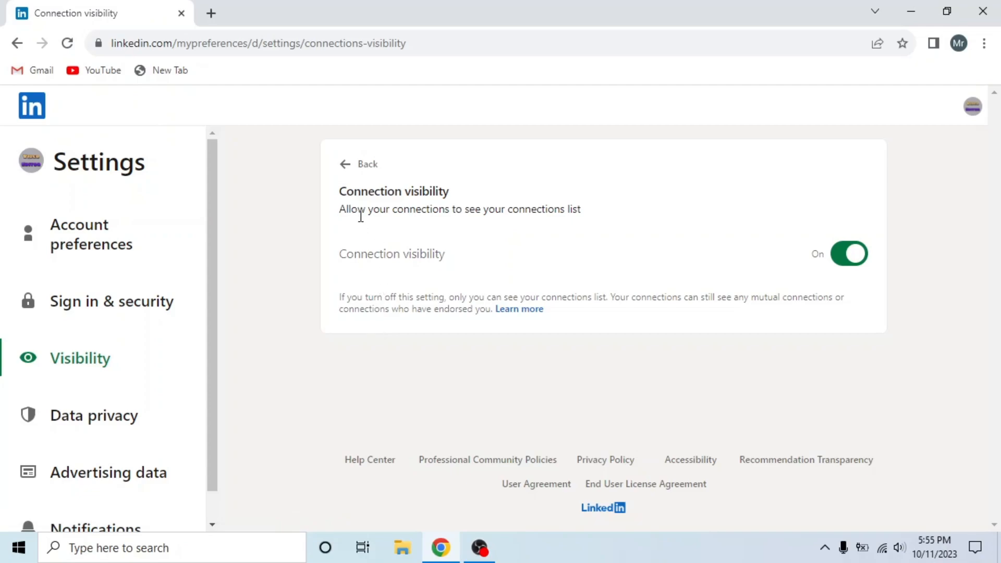
{"action": "mouse_move", "coordinate": [549, 216]}
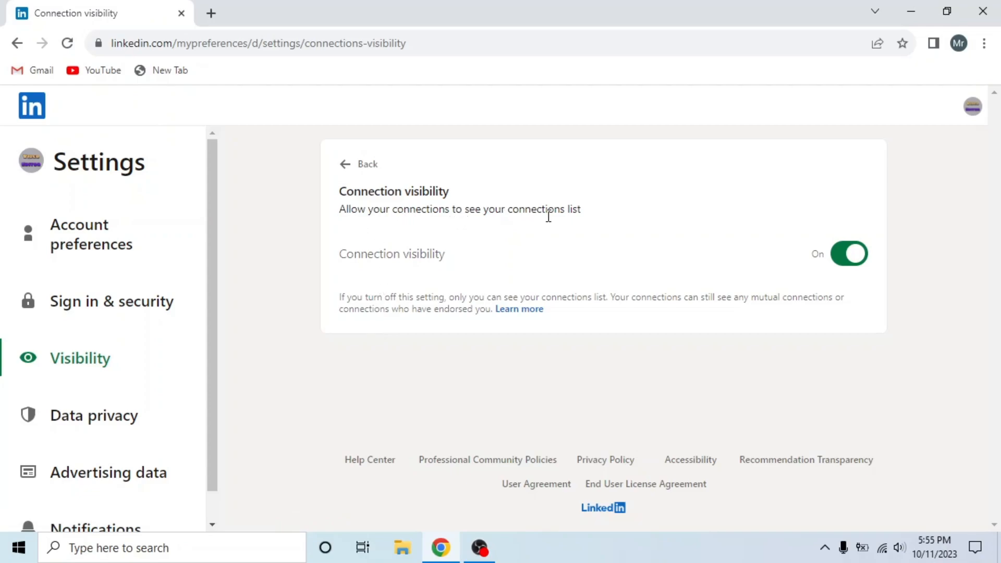
{"action": "mouse_move", "coordinate": [750, 270]}
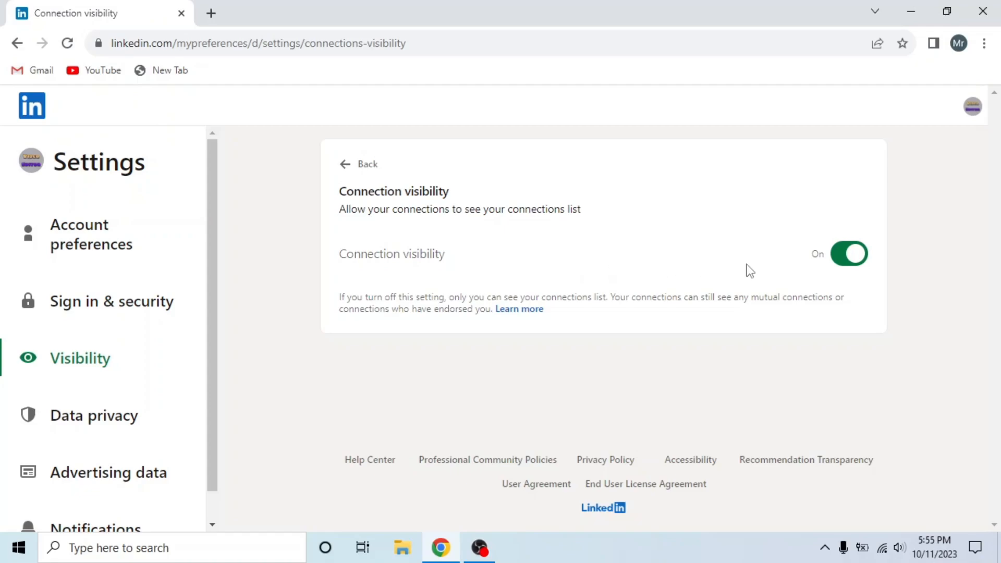
- Switch the Connection visibility toggle from On to Off
{"action": "left_click", "coordinate": [848, 254]}
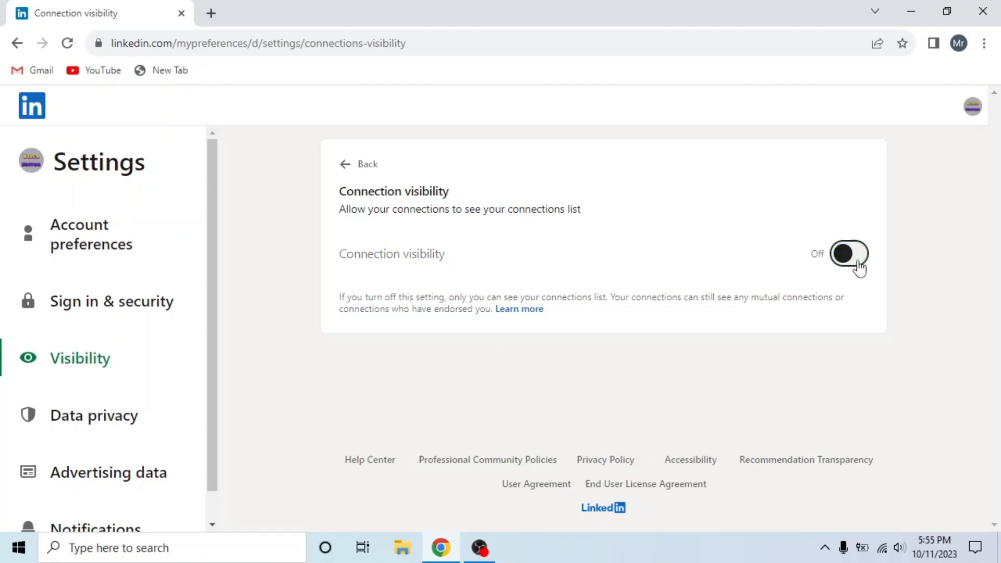